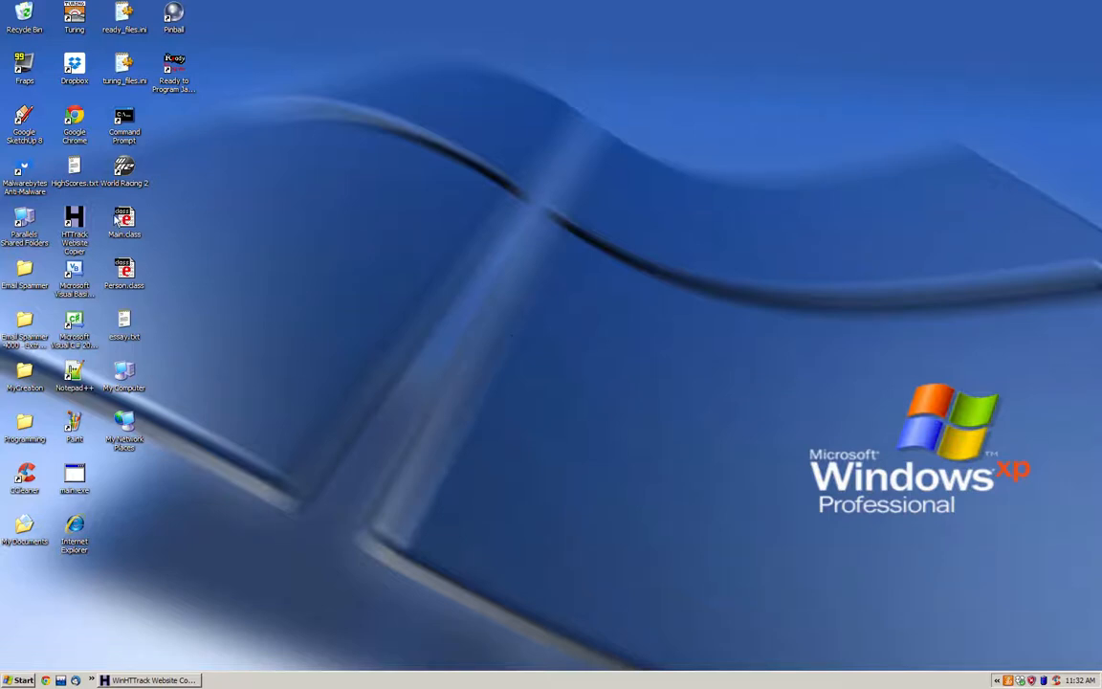
{"action": "mouse_move", "coordinate": [473, 382]}
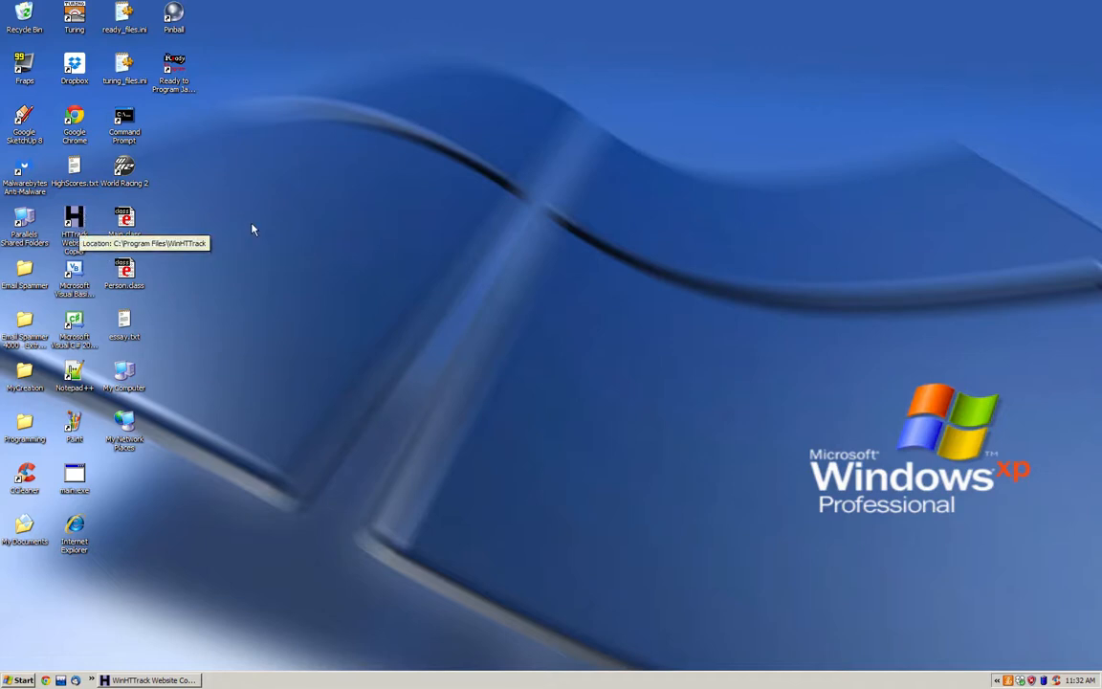
{"action": "mouse_move", "coordinate": [158, 678]}
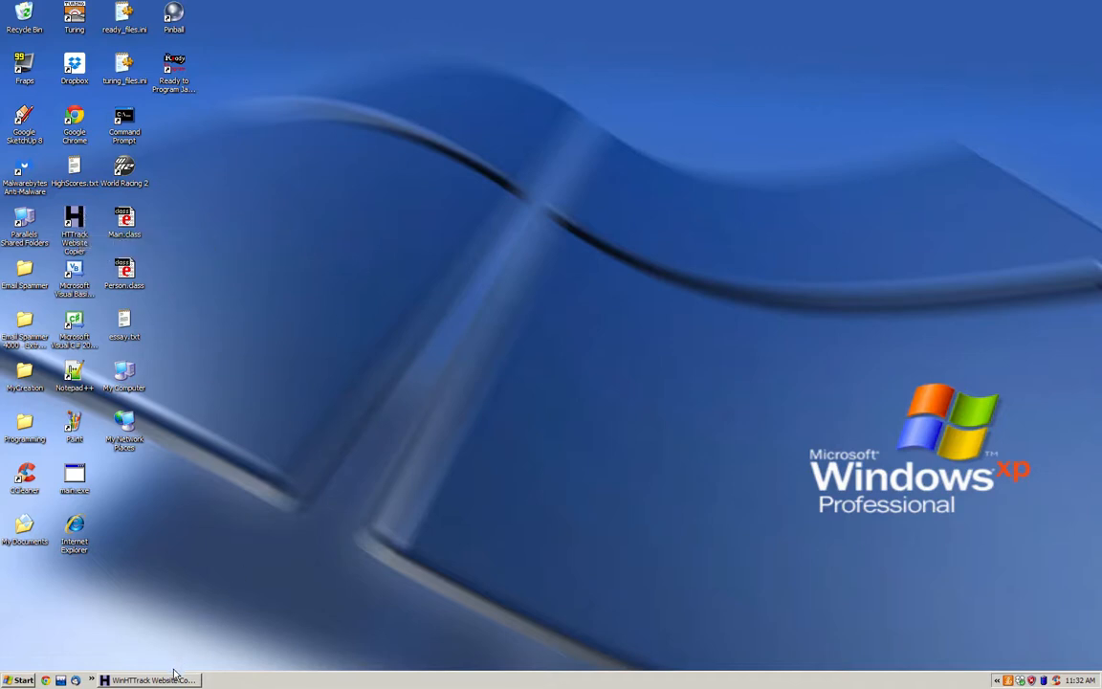
- Restore the WinHTTrack window to show the New Project 1 welcome page
{"action": "left_click", "coordinate": [153, 677]}
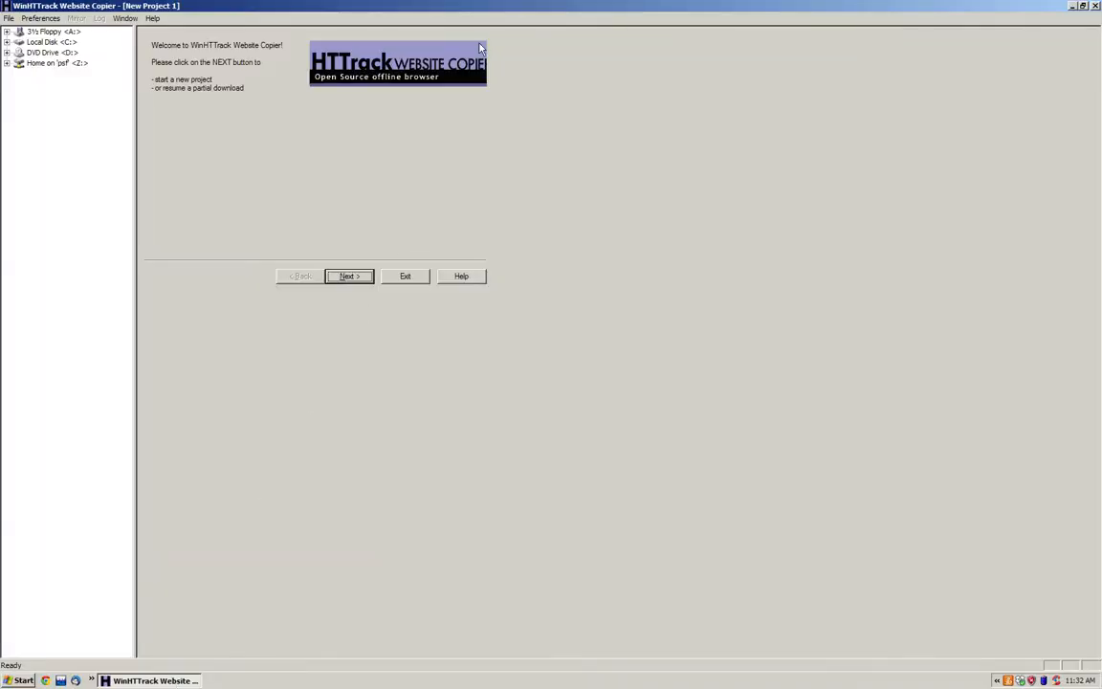
{"action": "mouse_move", "coordinate": [340, 482]}
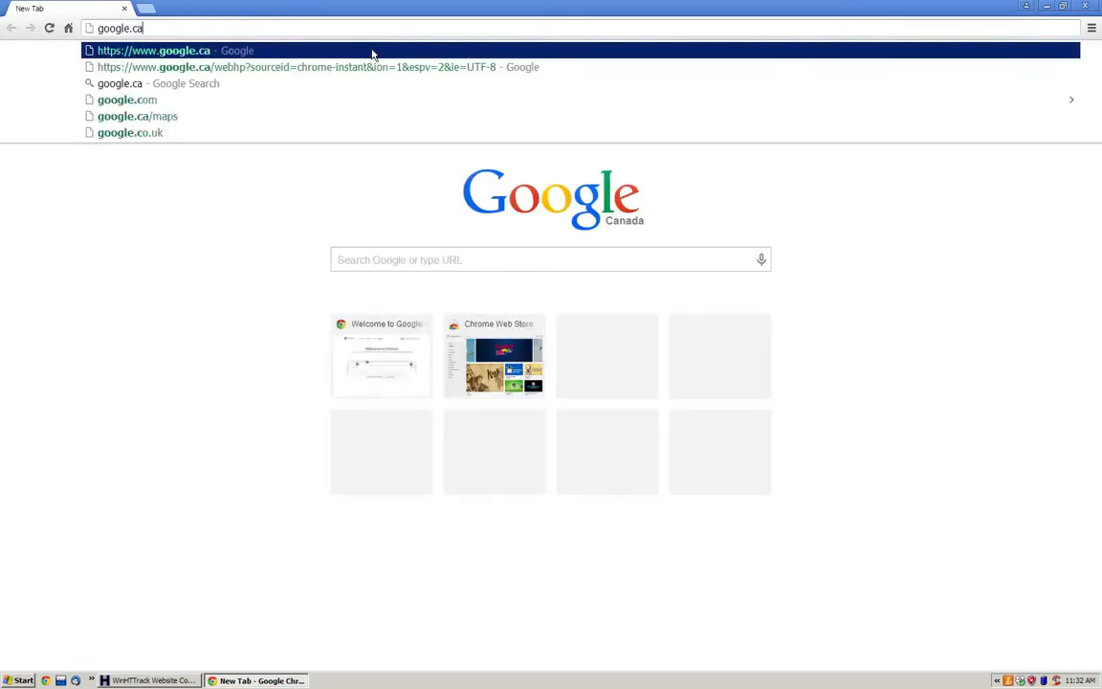
- Search Google for the William Lyon Mackenzie CI MaCS Program and open wlmac.ca/macsprogram
{"action": "left_click", "coordinate": [172, 50]}
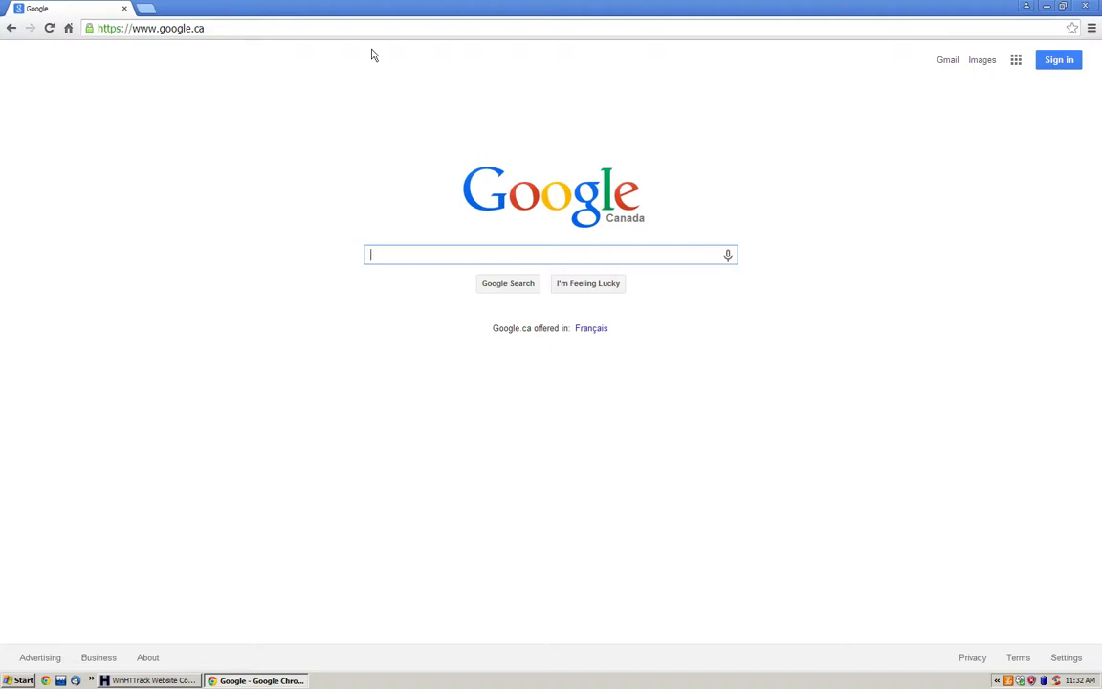
{"action": "type", "text": "MaCS Program Willam"}
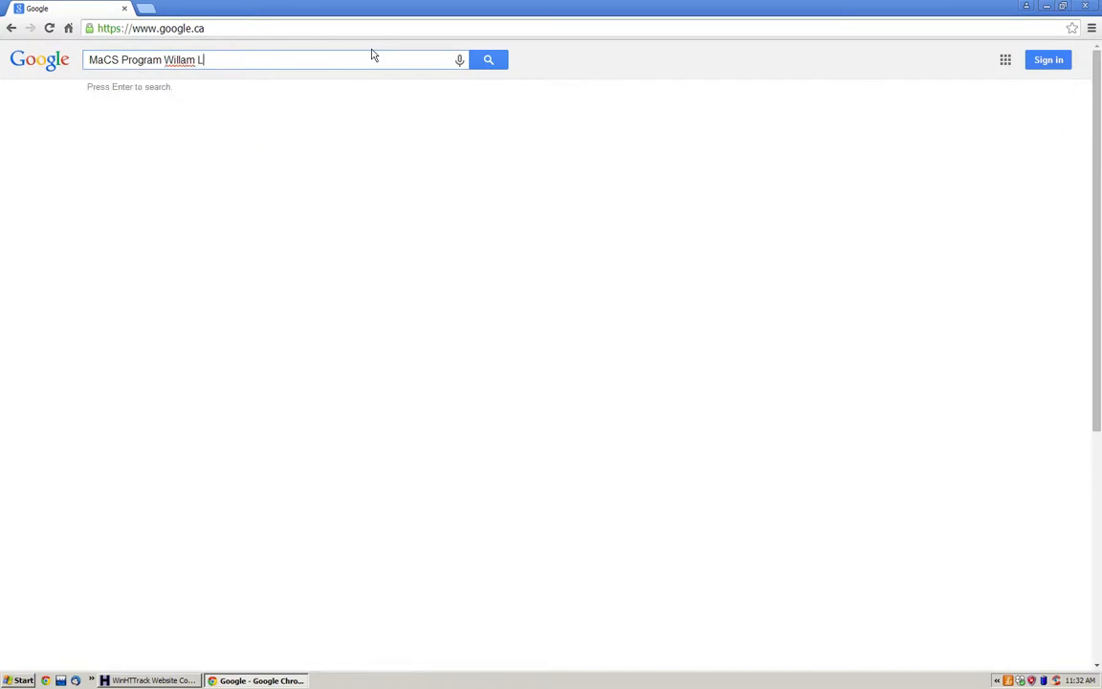
{"action": "type", "text": "Lyon"}
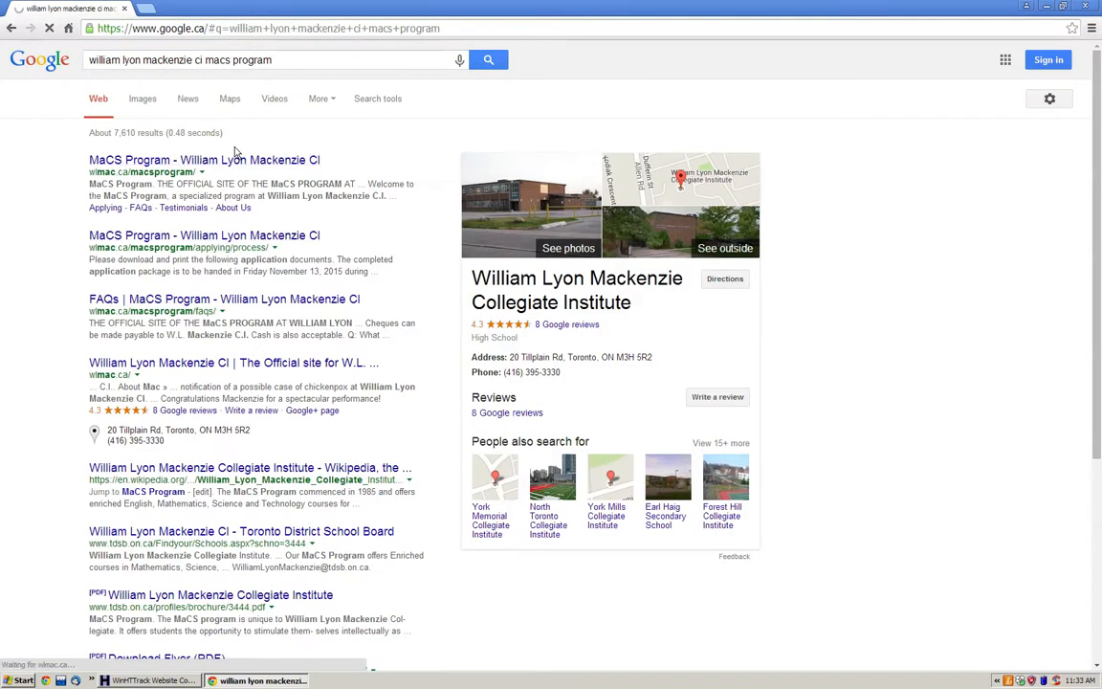
{"action": "left_click", "coordinate": [204, 159]}
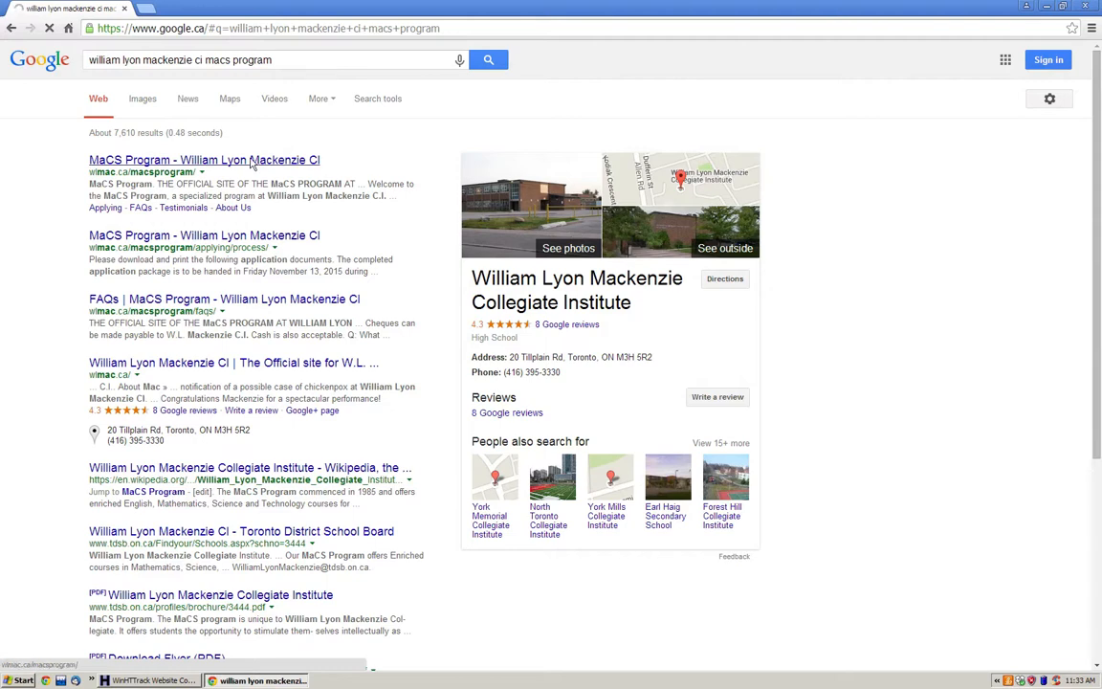
{"action": "left_click", "coordinate": [204, 160]}
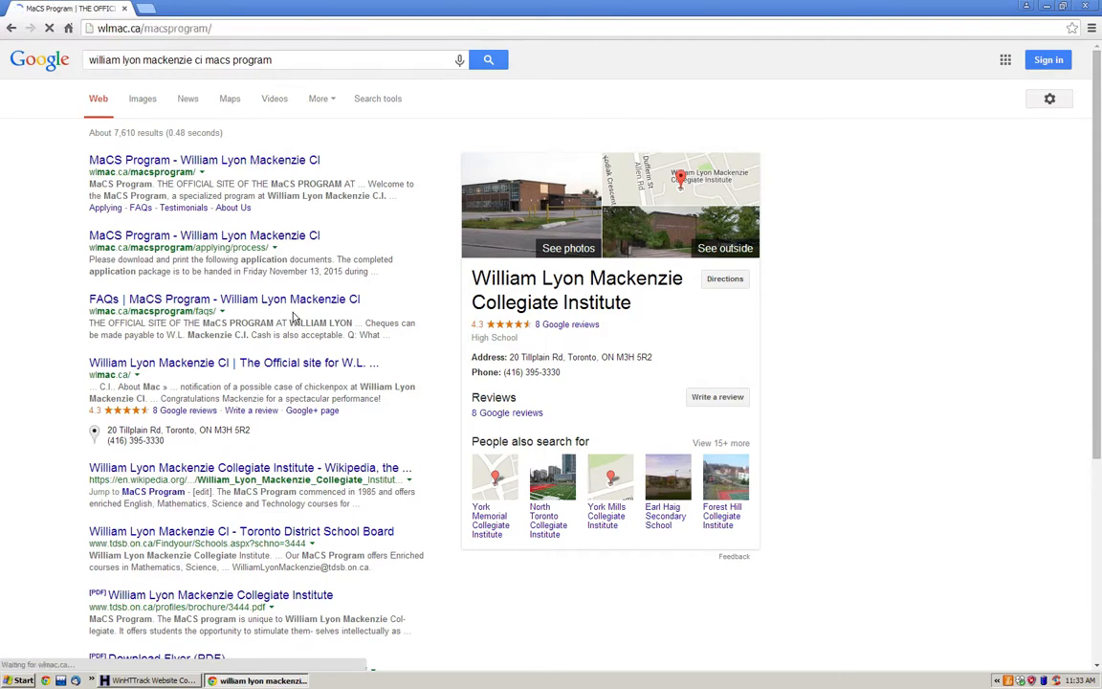
{"action": "left_click", "coordinate": [230, 30]}
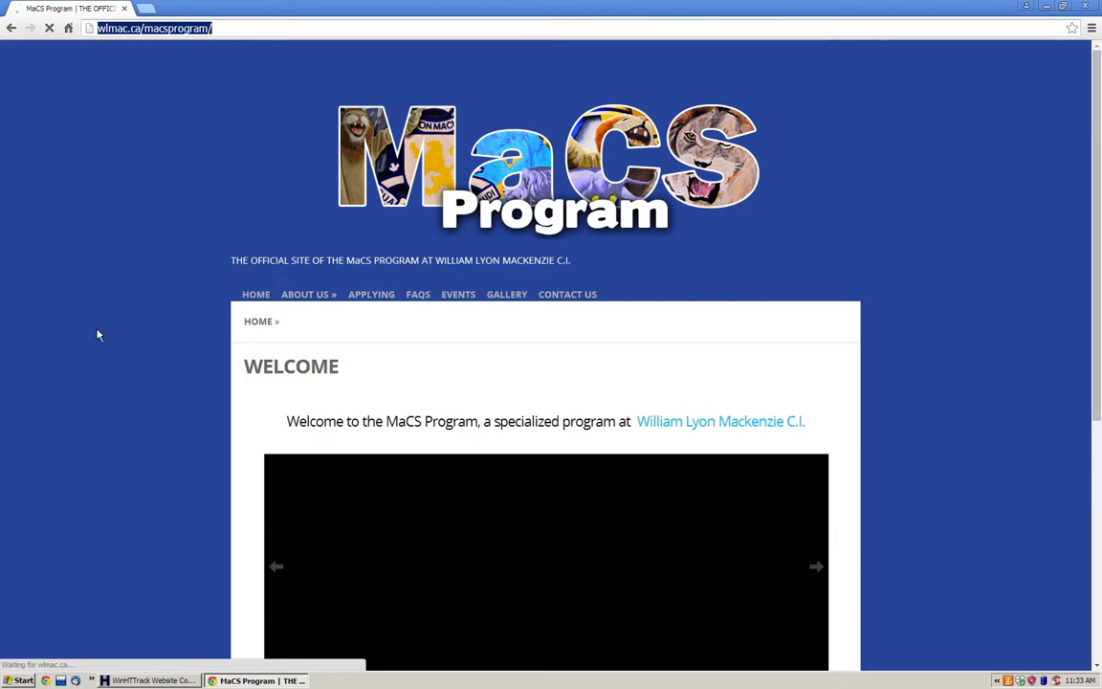
{"action": "scroll", "scroll_direction": "down", "scroll_amount": 3}
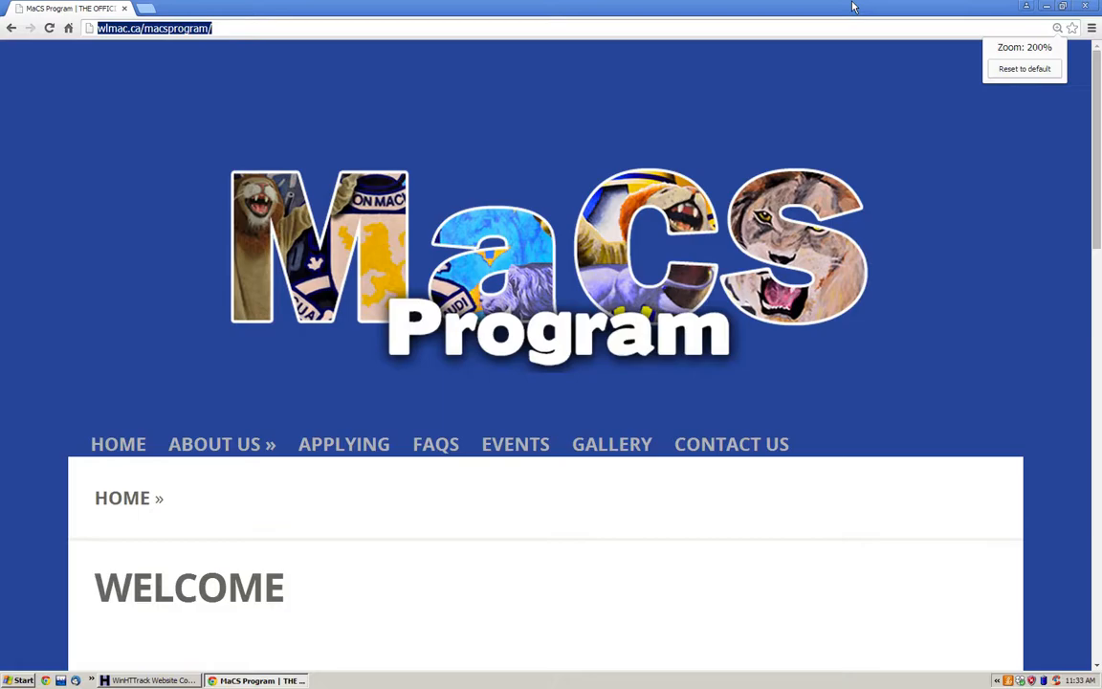
- Name the new WinHTTrack project 'School' and set its base path to the Desktop
{"action": "left_click", "coordinate": [149, 680]}
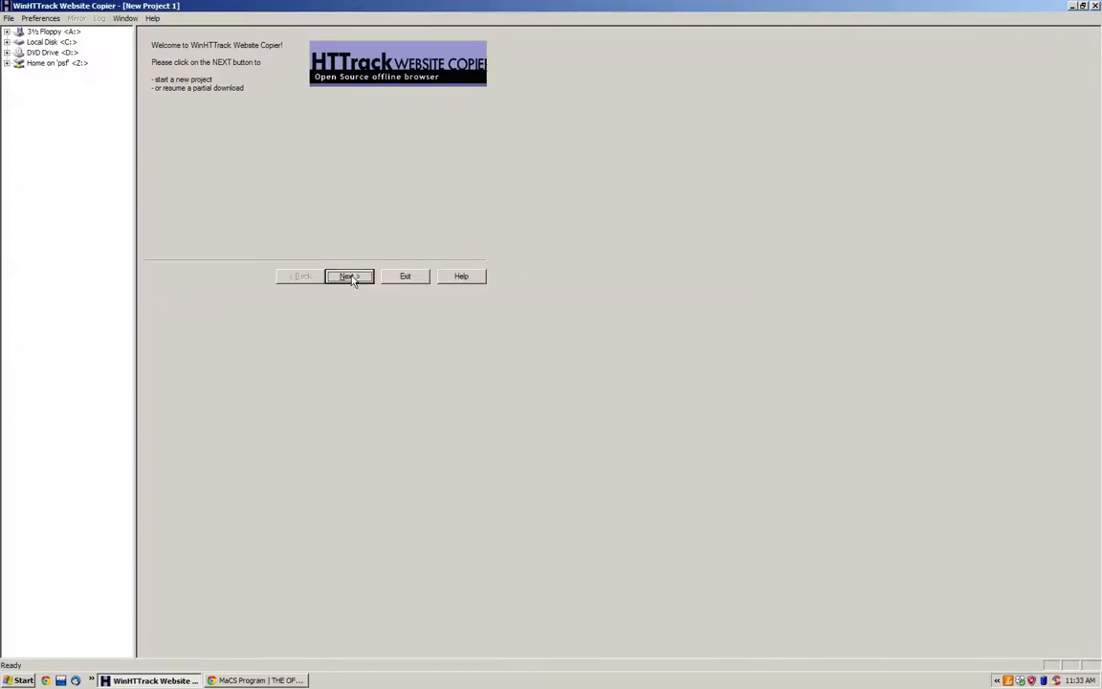
{"action": "left_click", "coordinate": [348, 277]}
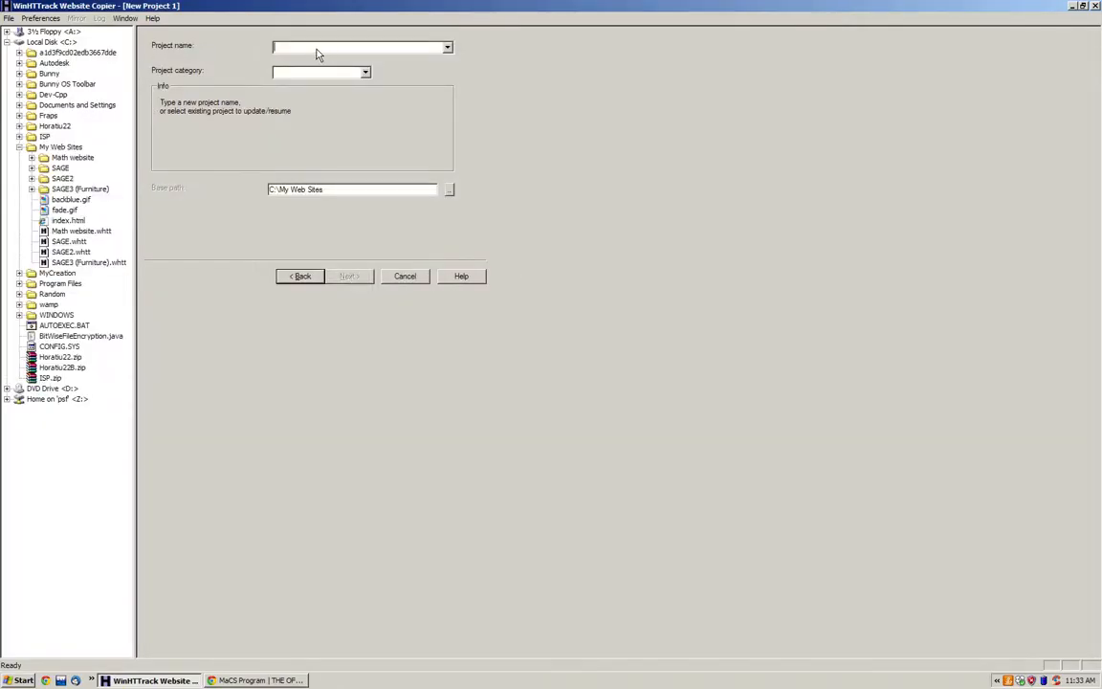
{"action": "type", "text": "School"}
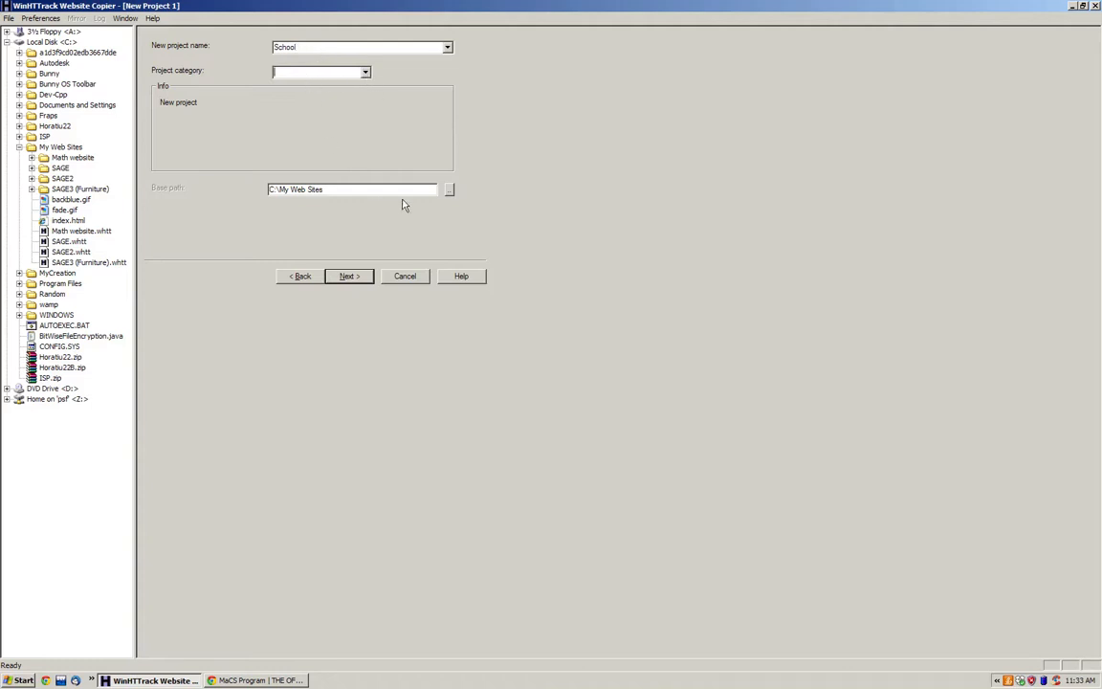
{"action": "left_click", "coordinate": [449, 188]}
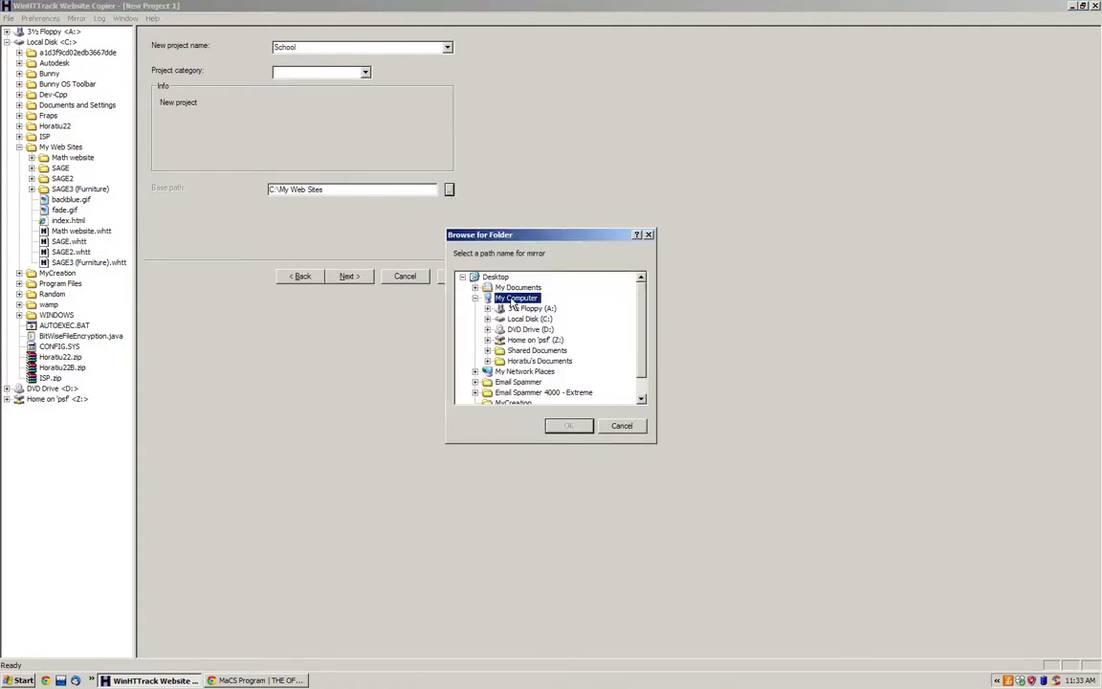
{"action": "left_click", "coordinate": [475, 297]}
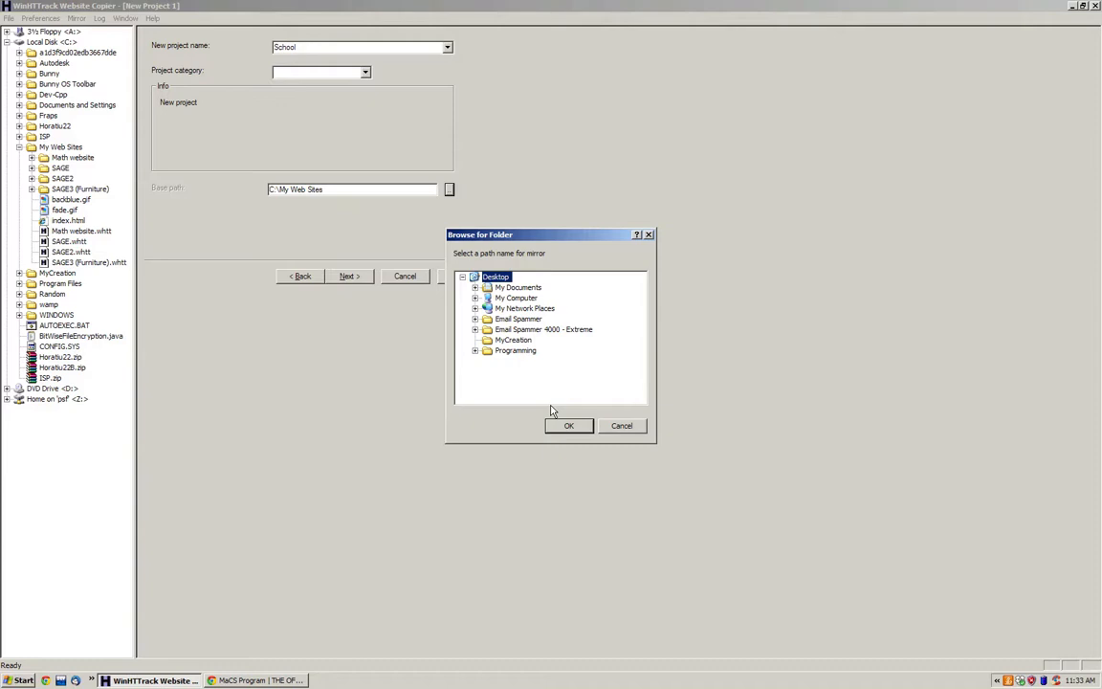
{"action": "left_click", "coordinate": [568, 426]}
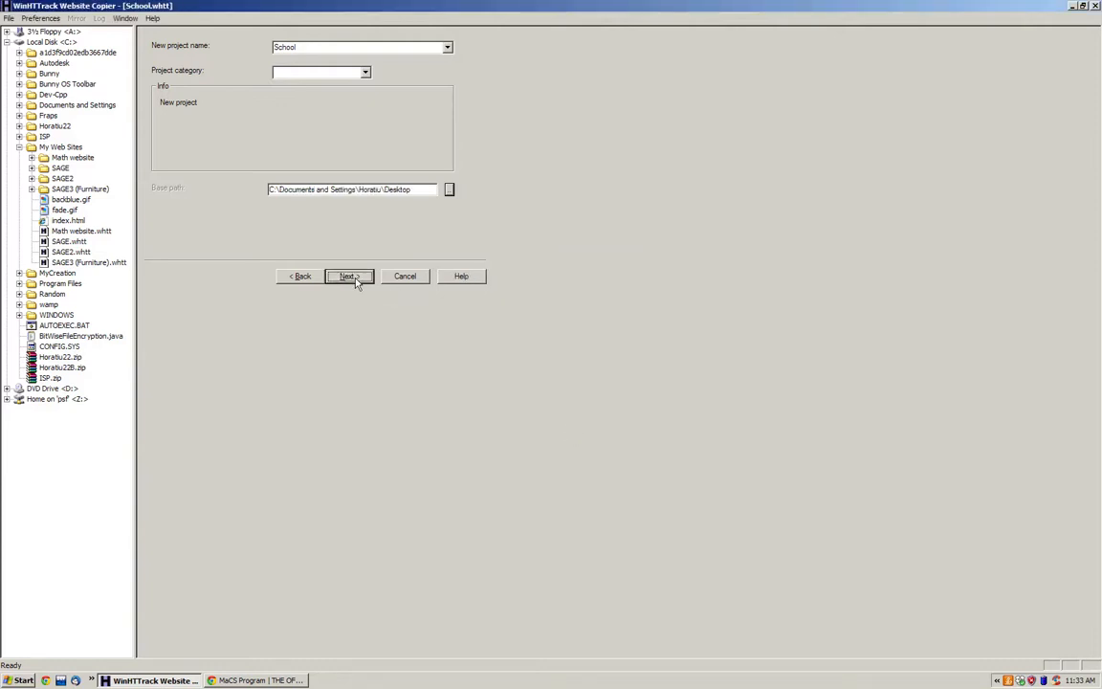
{"action": "left_click", "coordinate": [348, 275]}
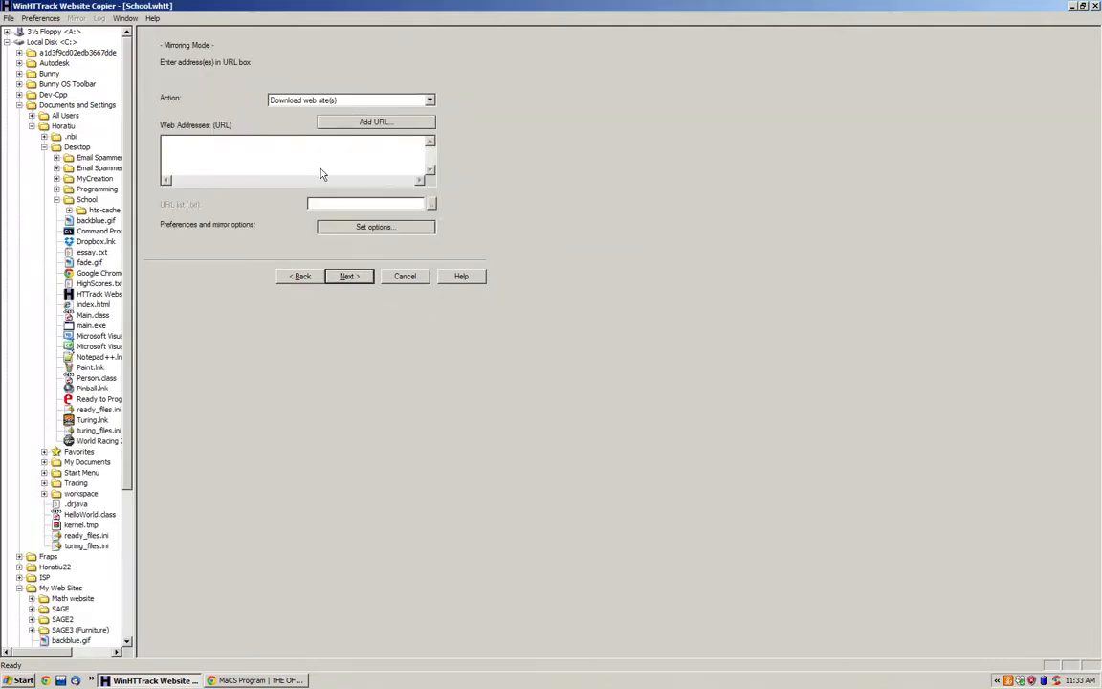
{"action": "type", "text": "http://wlmac.ca/macsprogram/"}
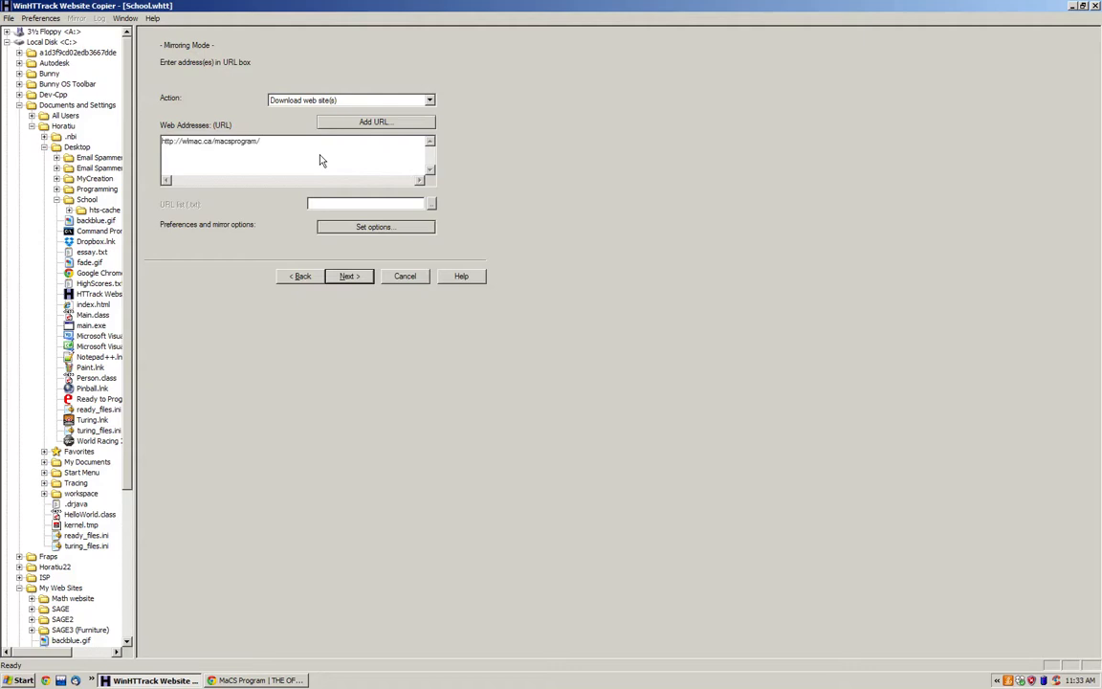
{"action": "left_click", "coordinate": [429, 98]}
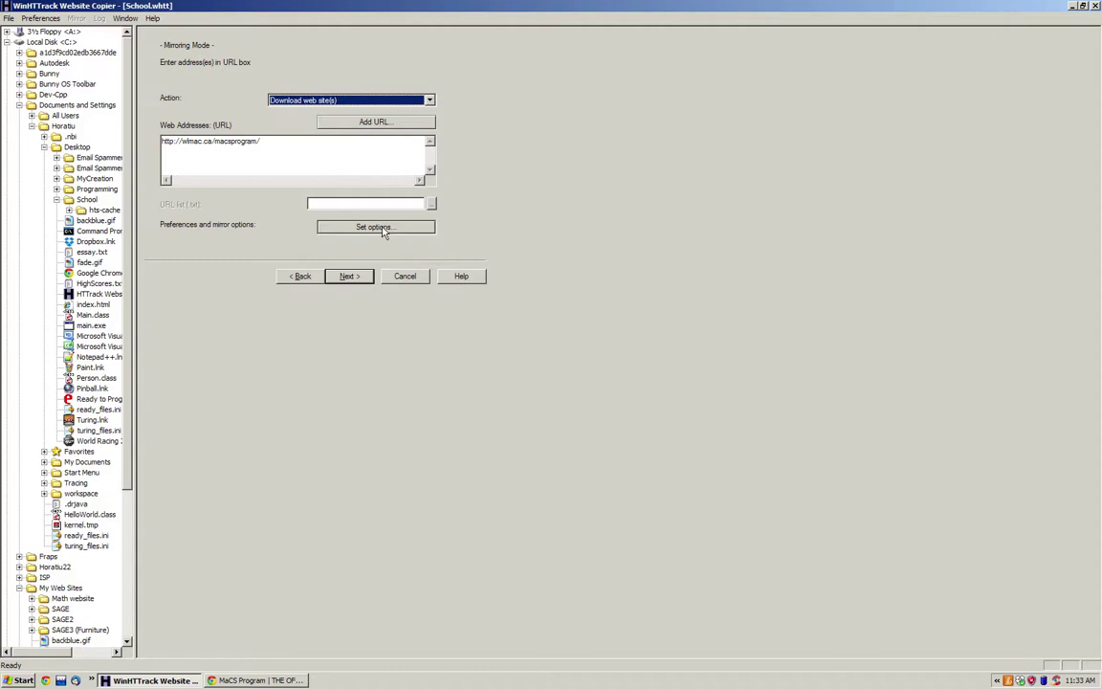
{"action": "left_click", "coordinate": [375, 227]}
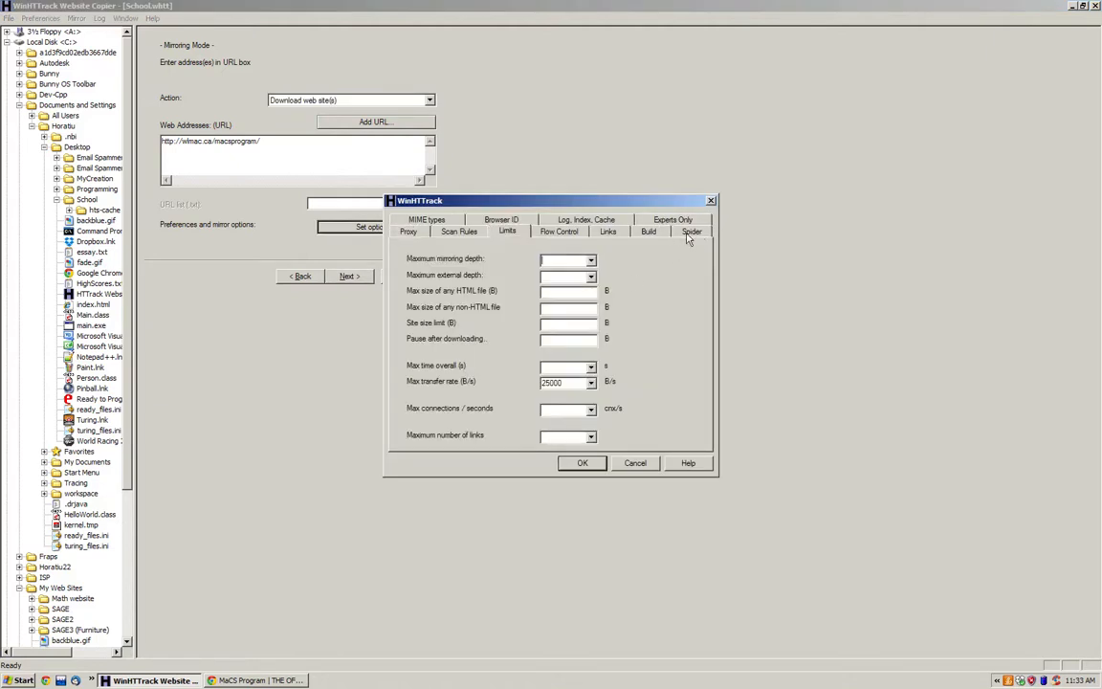
{"action": "left_click", "coordinate": [560, 232]}
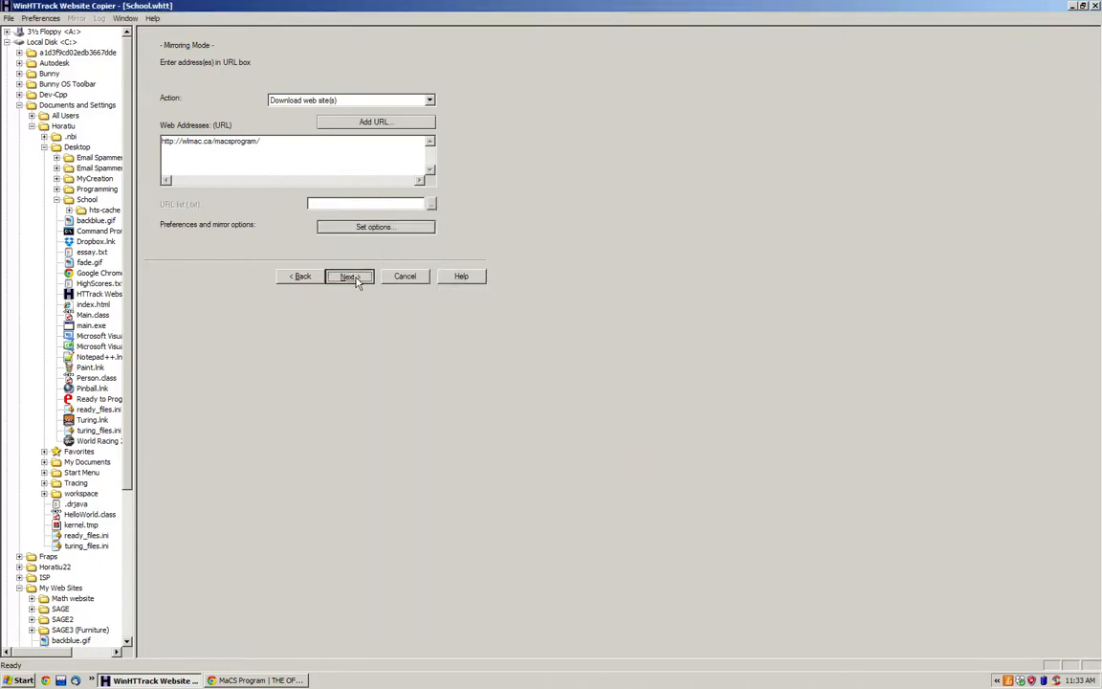
{"action": "left_click", "coordinate": [348, 277]}
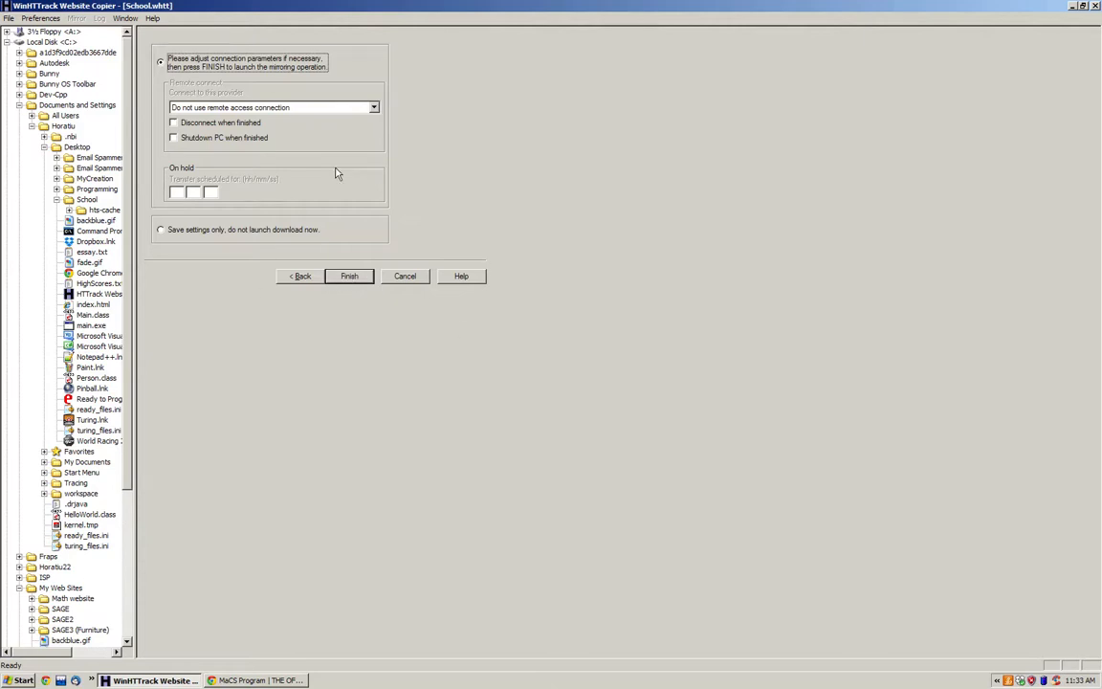
- Launch mirroring wlmac.ca/macsprogram and watch the download progress screen
{"action": "left_click", "coordinate": [348, 276]}
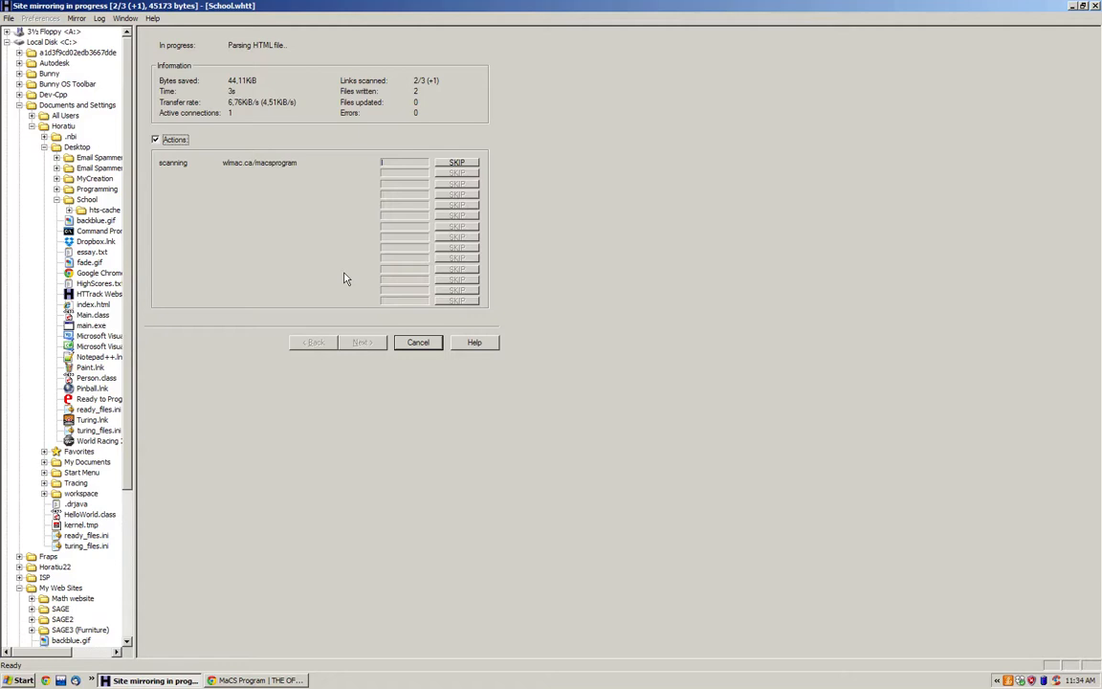
{"action": "mouse_move", "coordinate": [298, 279]}
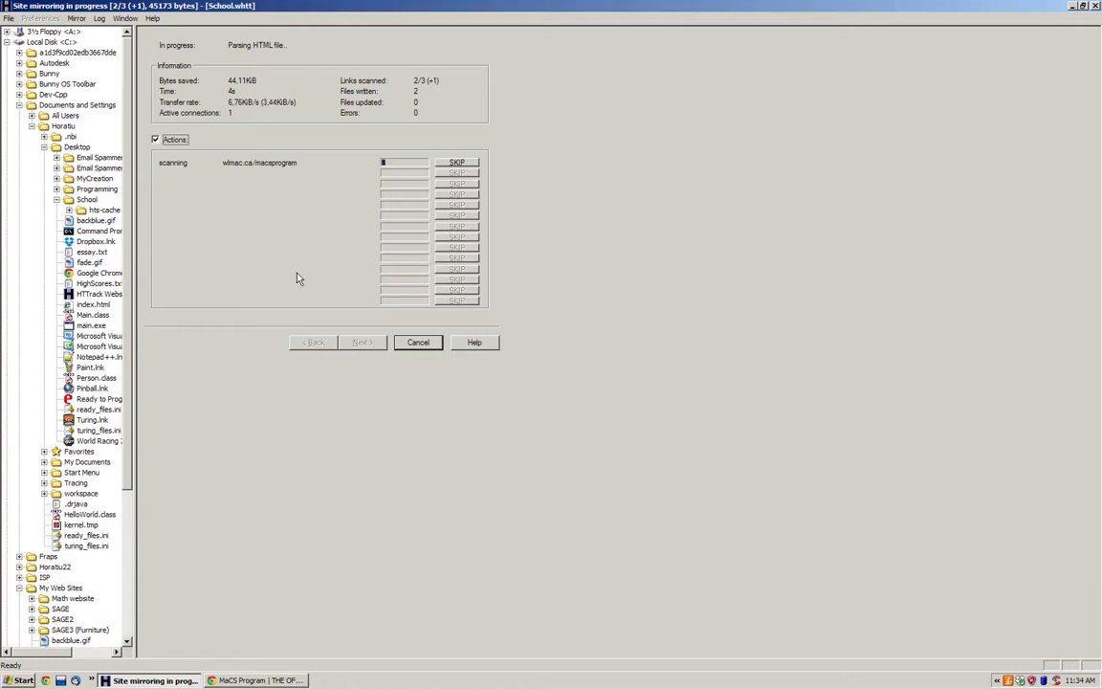
{"action": "mouse_move", "coordinate": [269, 118]}
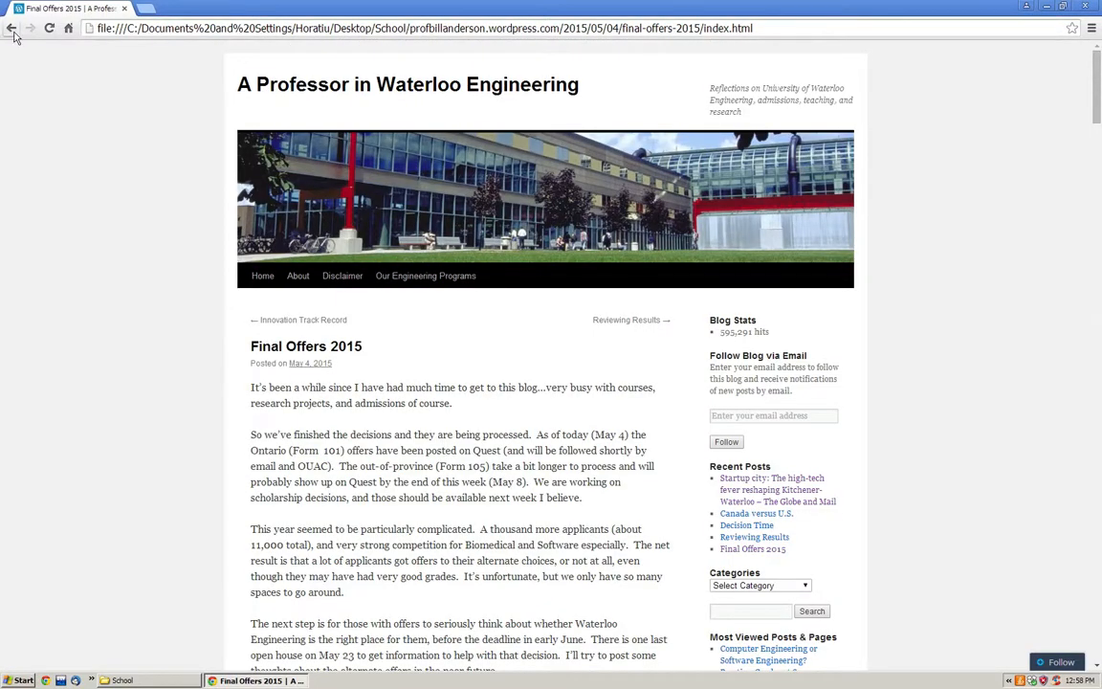
{"action": "mouse_move", "coordinate": [16, 36]}
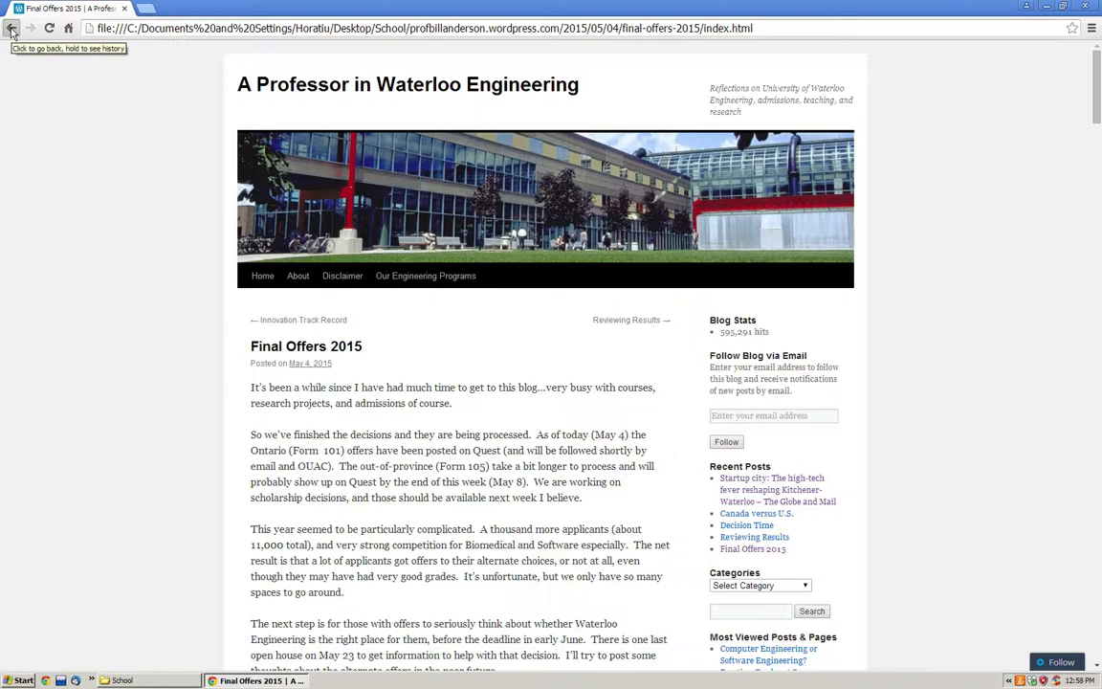
- Go back to the offline blog's index.html home page and scroll through its posts
{"action": "left_click", "coordinate": [21, 28]}
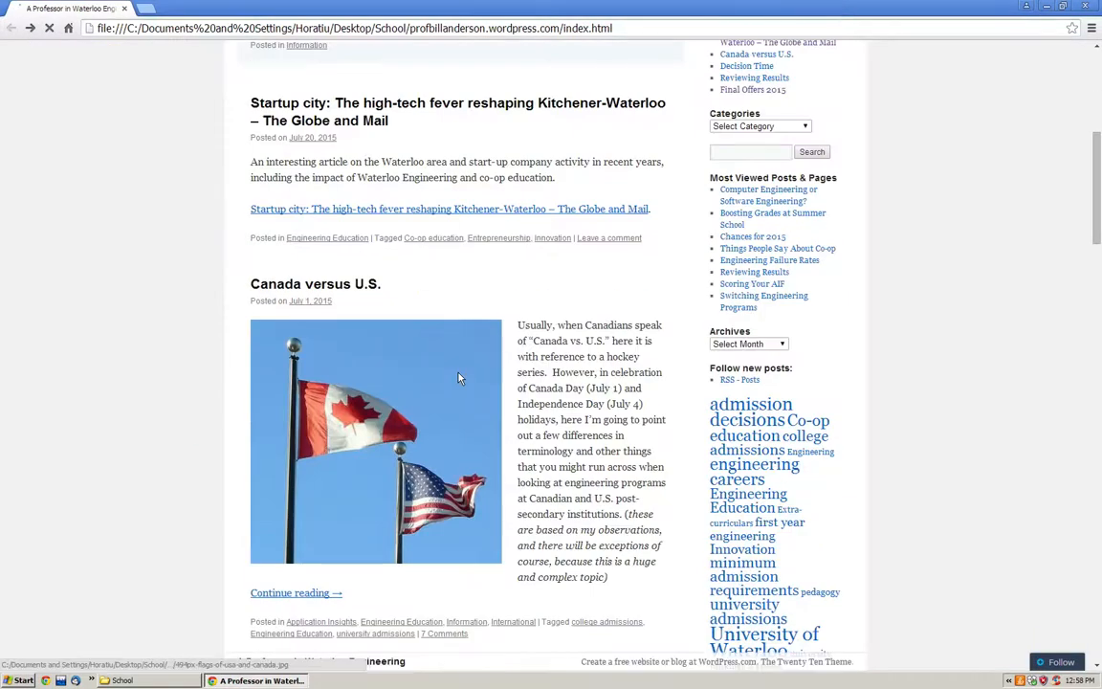
{"action": "scroll", "scroll_direction": "up", "scroll_amount": 3}
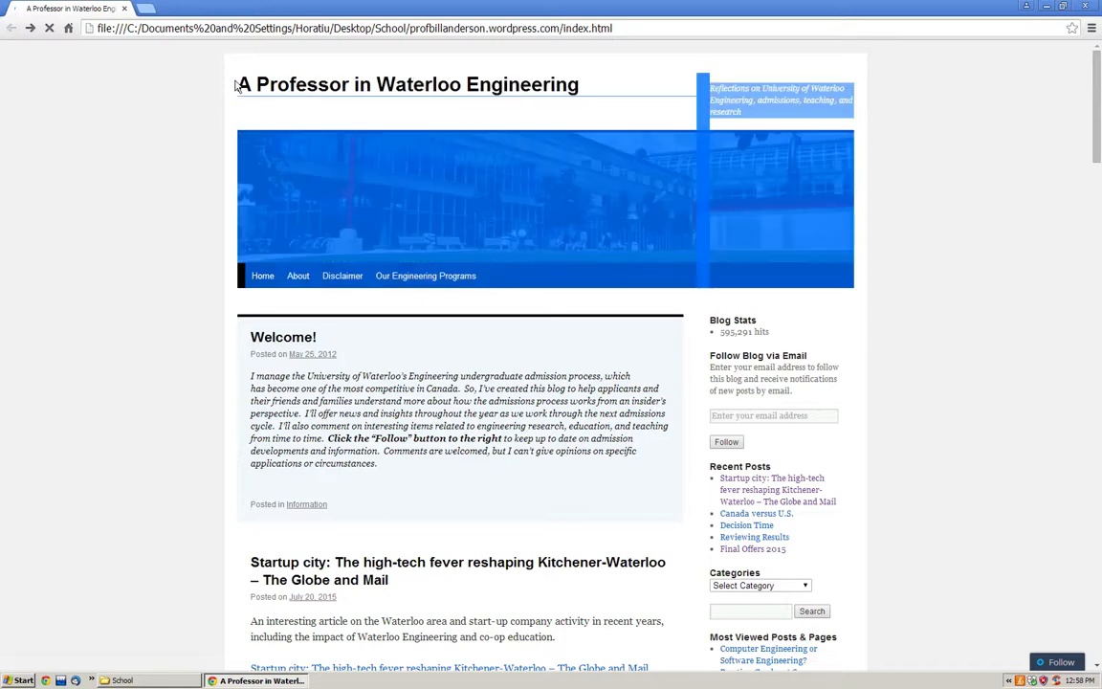
{"action": "scroll", "scroll_direction": "down", "scroll_amount": 3}
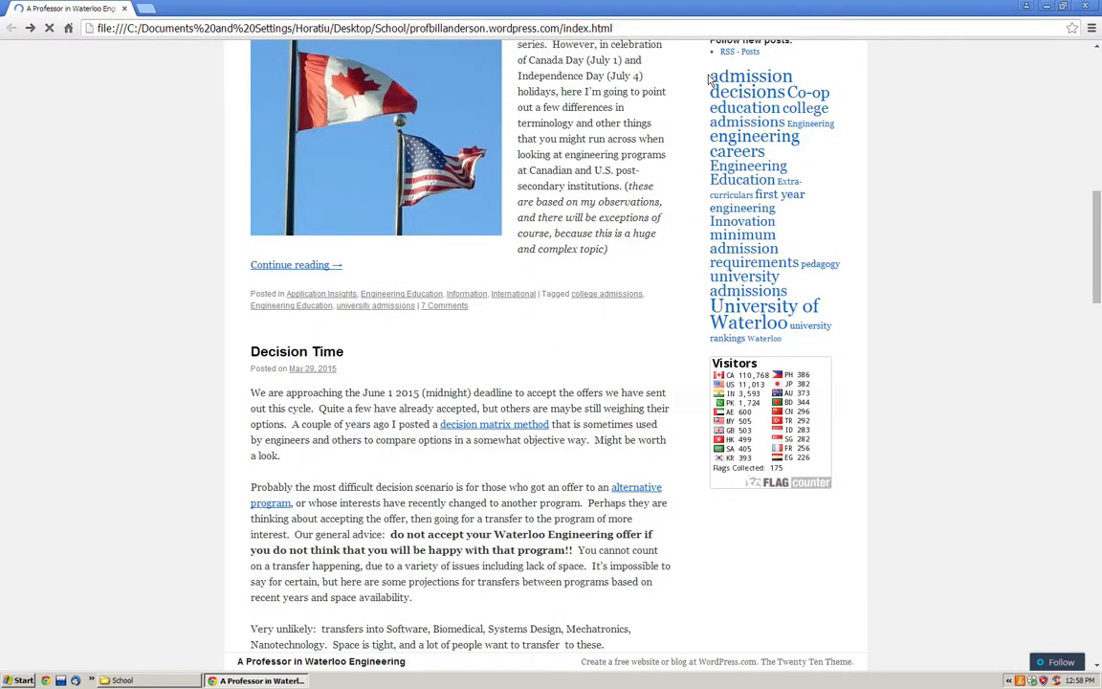
- Open index.html from the Desktop School folder and read the offline Startup city post
{"action": "left_click", "coordinate": [120, 680]}
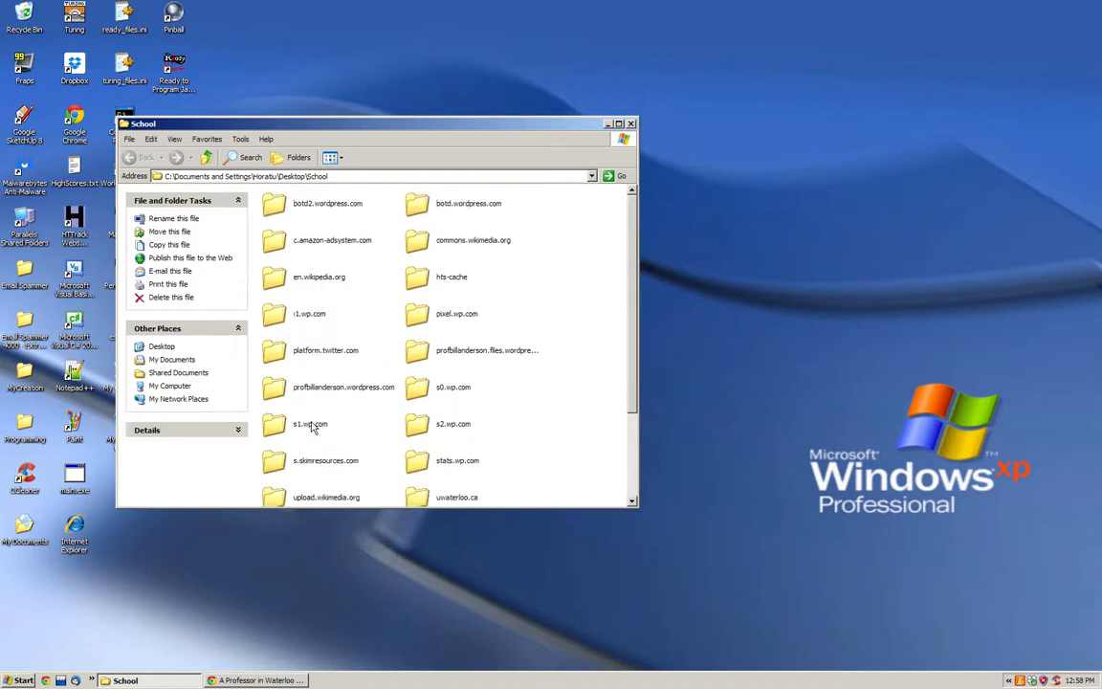
{"action": "scroll", "scroll_direction": "down", "scroll_amount": 3}
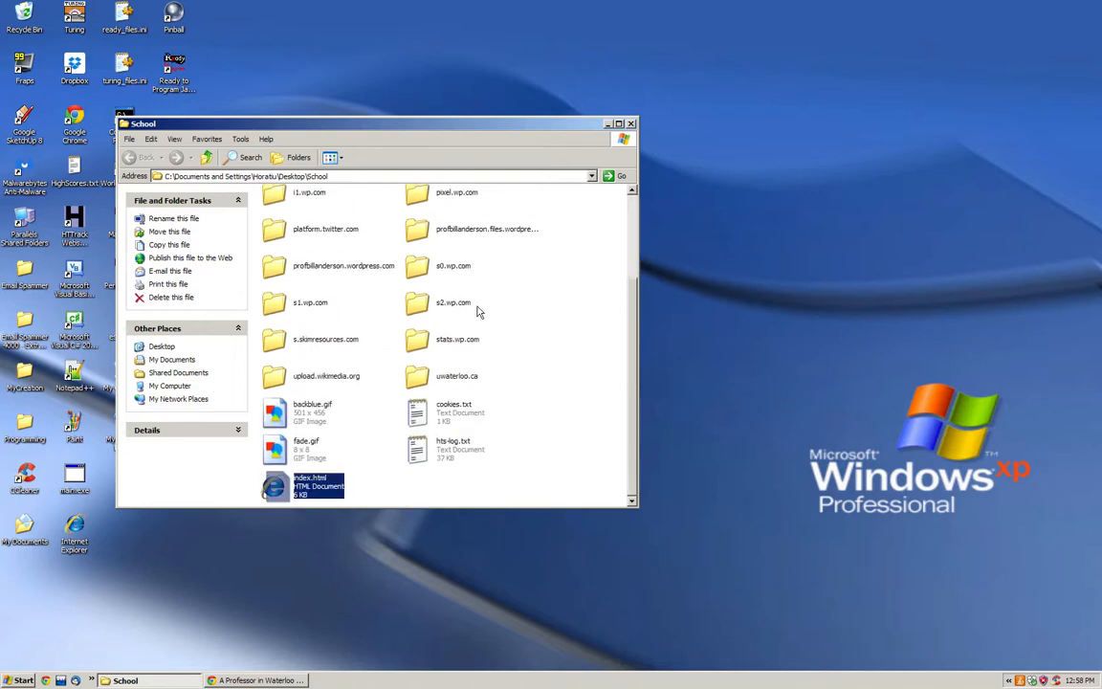
{"action": "scroll", "scroll_direction": "up", "scroll_amount": 3}
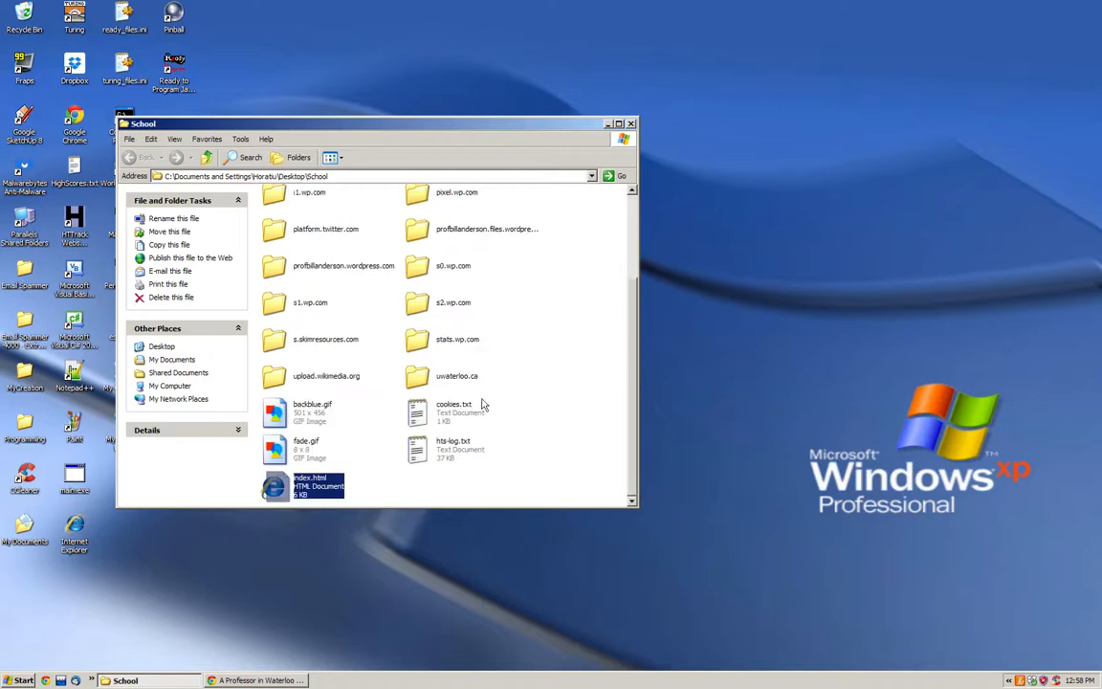
{"action": "double_click", "coordinate": [301, 483]}
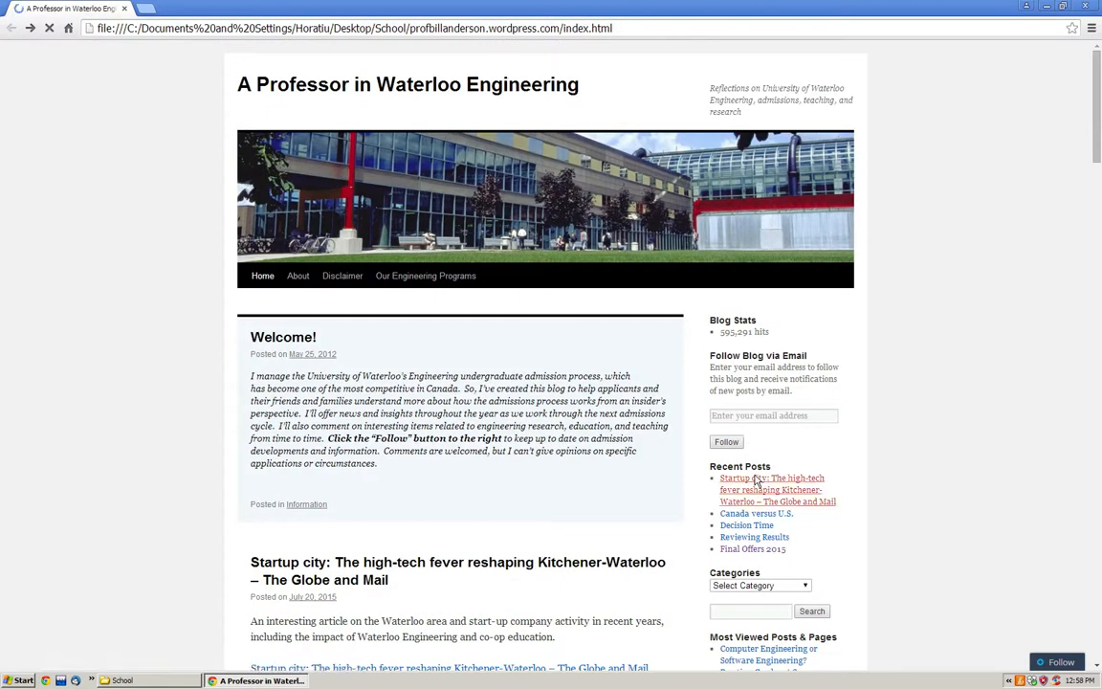
{"action": "left_click", "coordinate": [774, 478]}
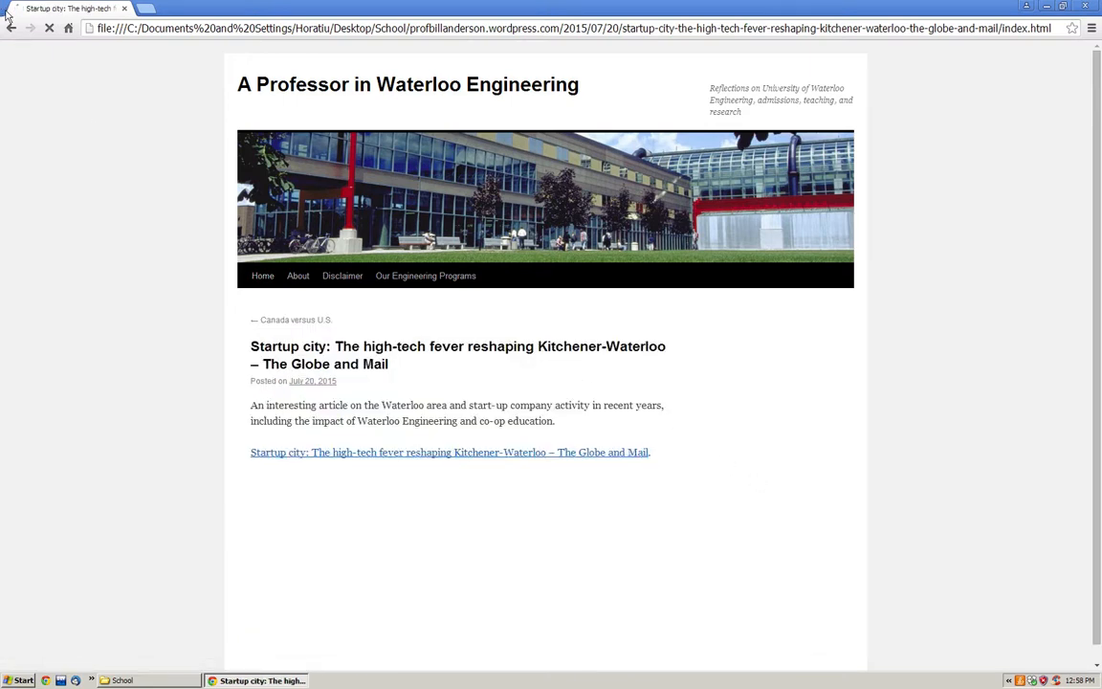